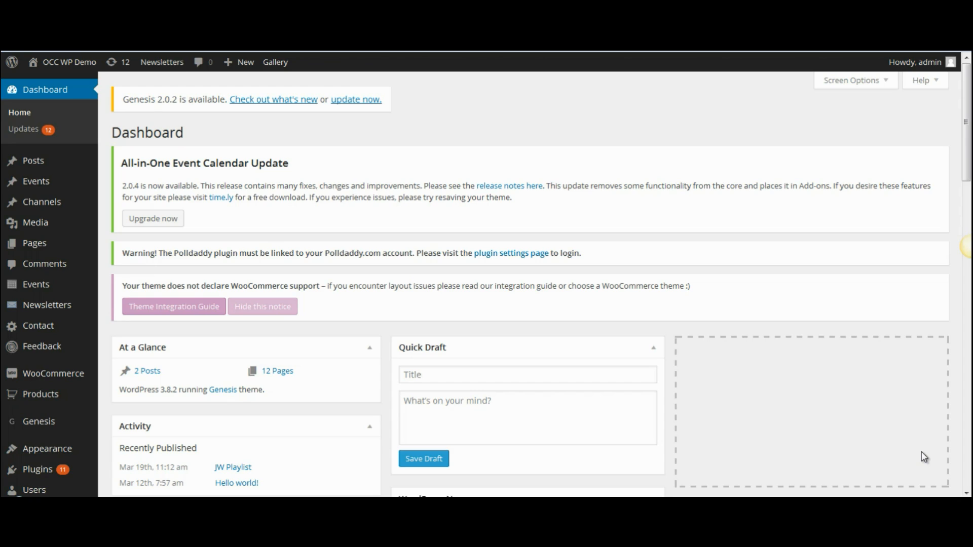
mouse_move(438, 264)
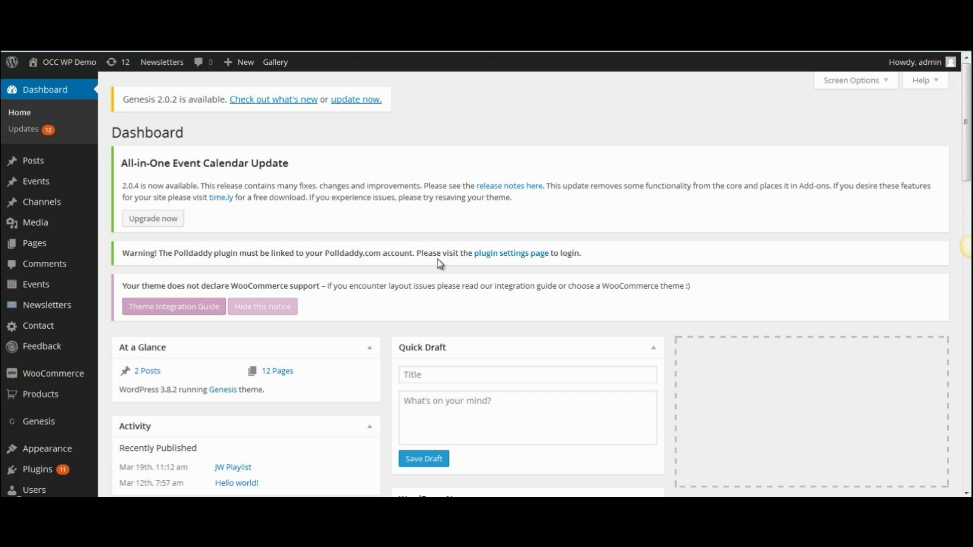
mouse_move(338, 186)
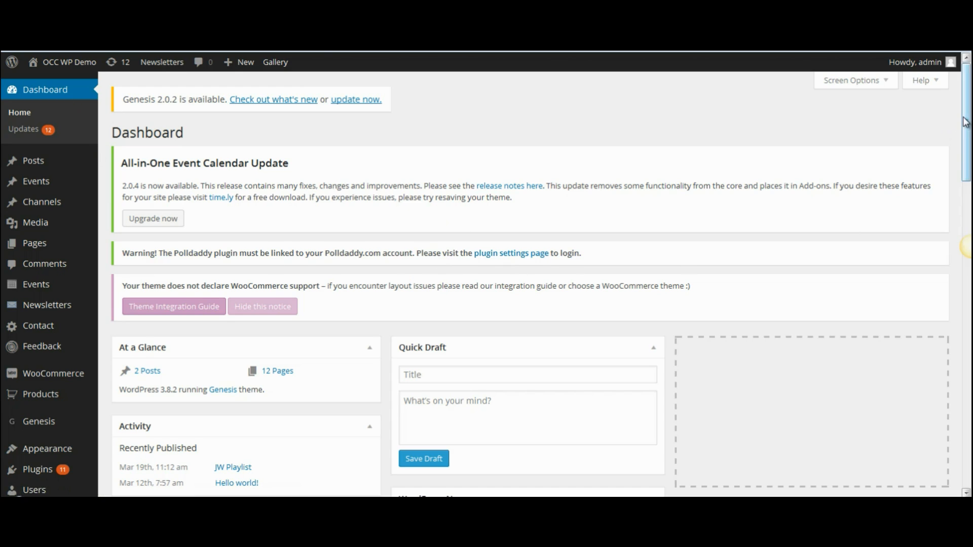
Scroll the admin sidebar down to reveal the Gallery entry.
scroll("down", 3)
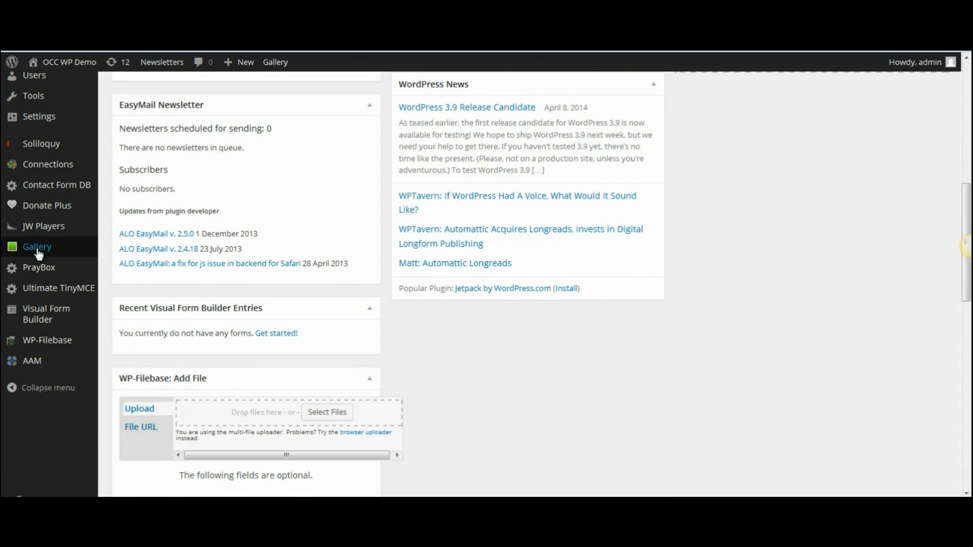
mouse_move(37, 251)
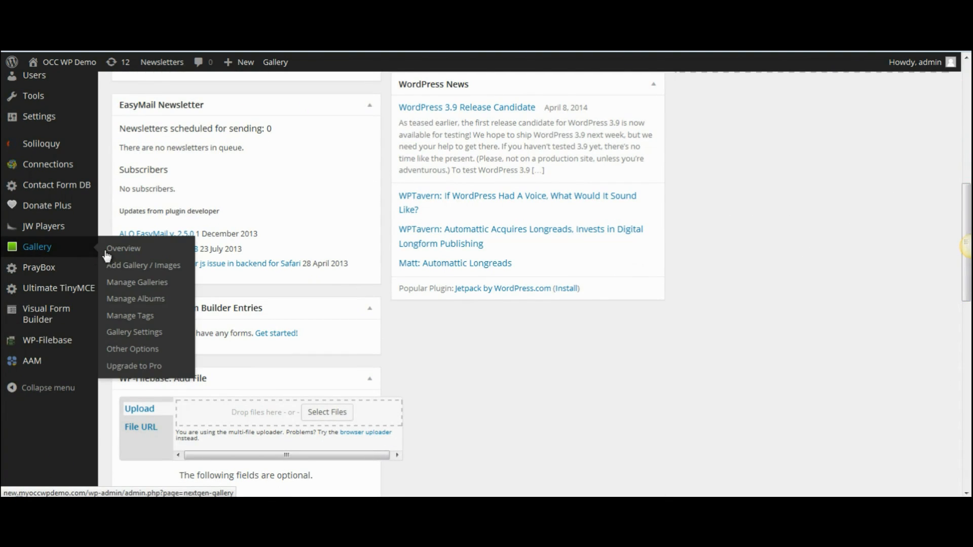
mouse_move(136, 282)
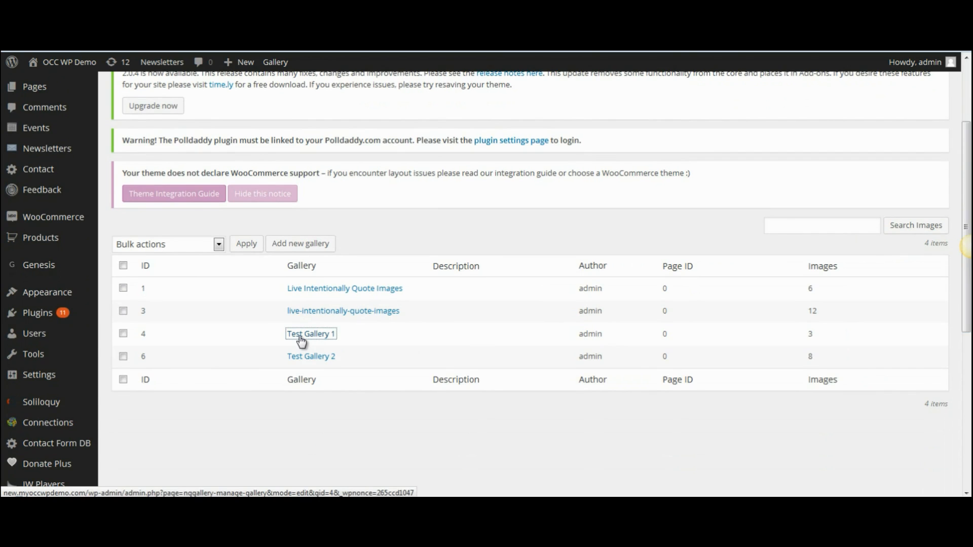
Open Test Gallery 1 and view its three images: GrandVistaScreenShot, an iStock image and Stop!
left_click(311, 335)
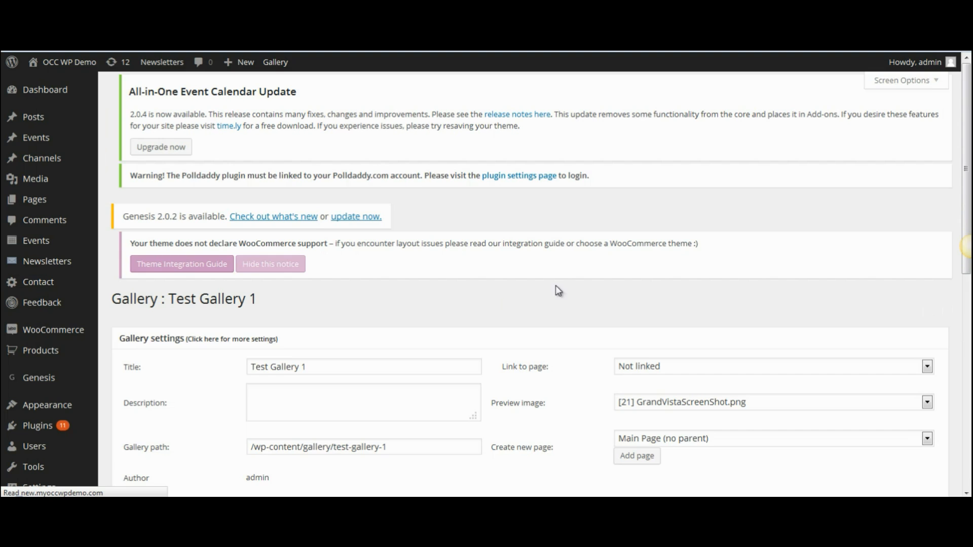
scroll("down", 3)
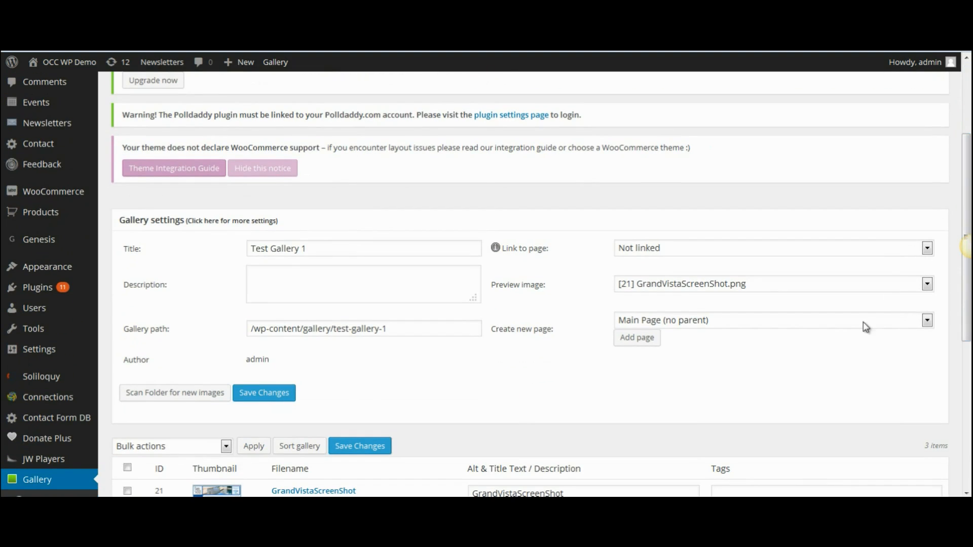
scroll("down", 3)
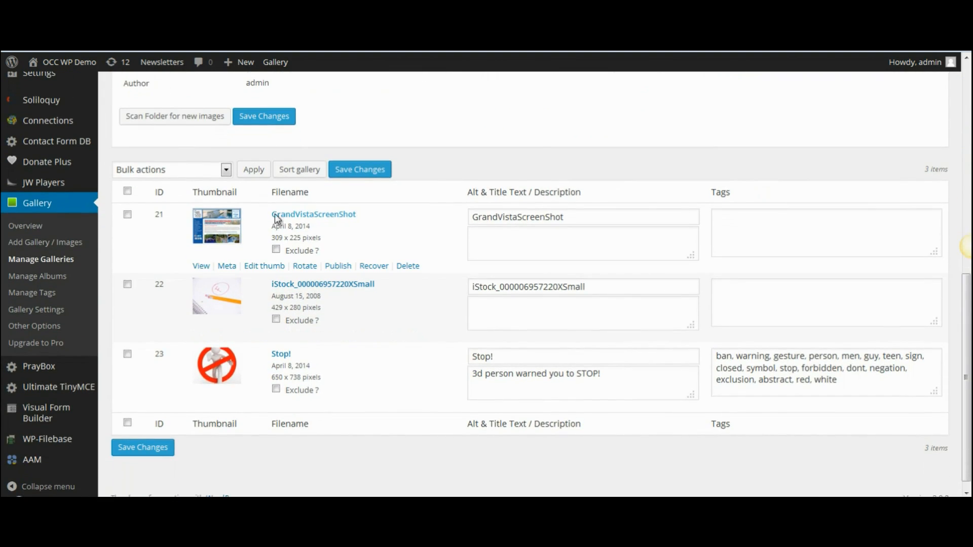
mouse_move(221, 294)
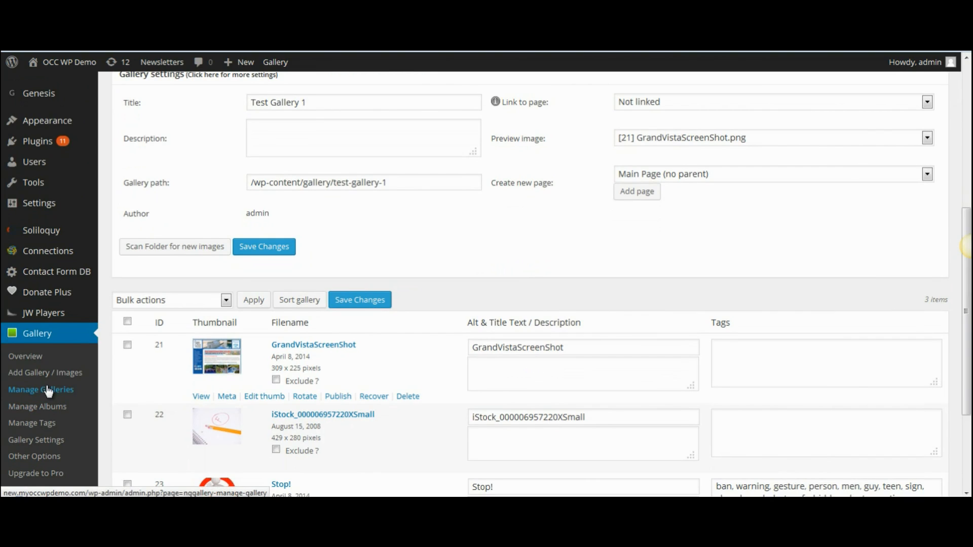
Return to Manage Galleries and open Test Gallery 2 for editing.
left_click(41, 390)
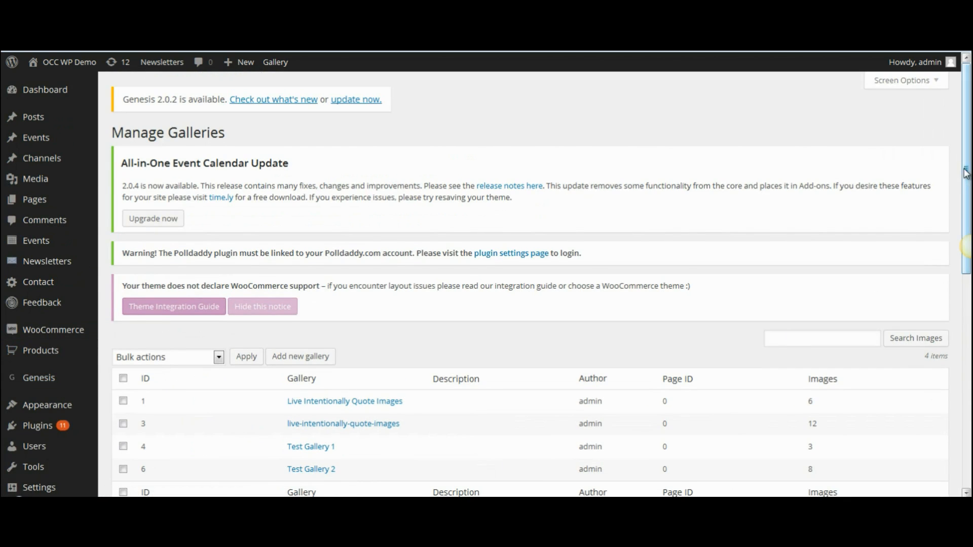
scroll("down", 3)
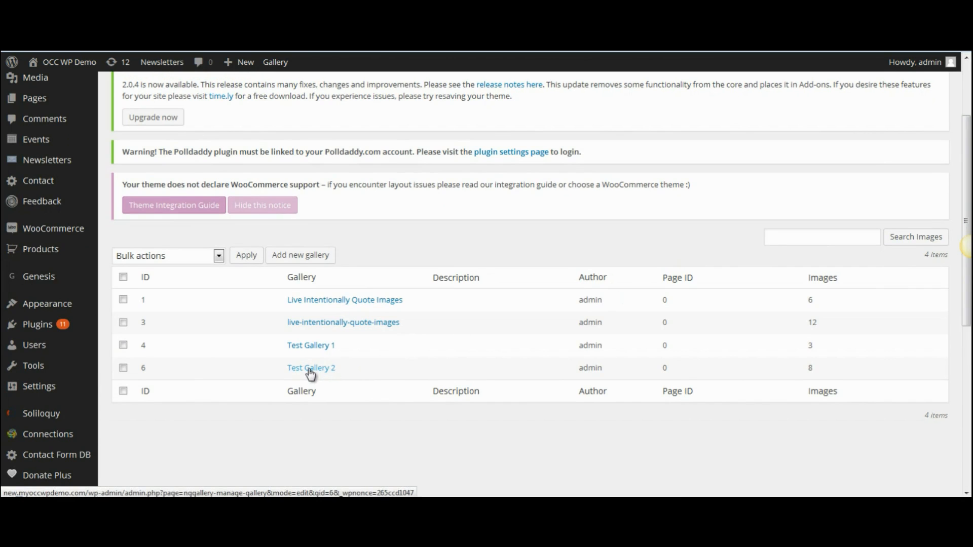
left_click(311, 368)
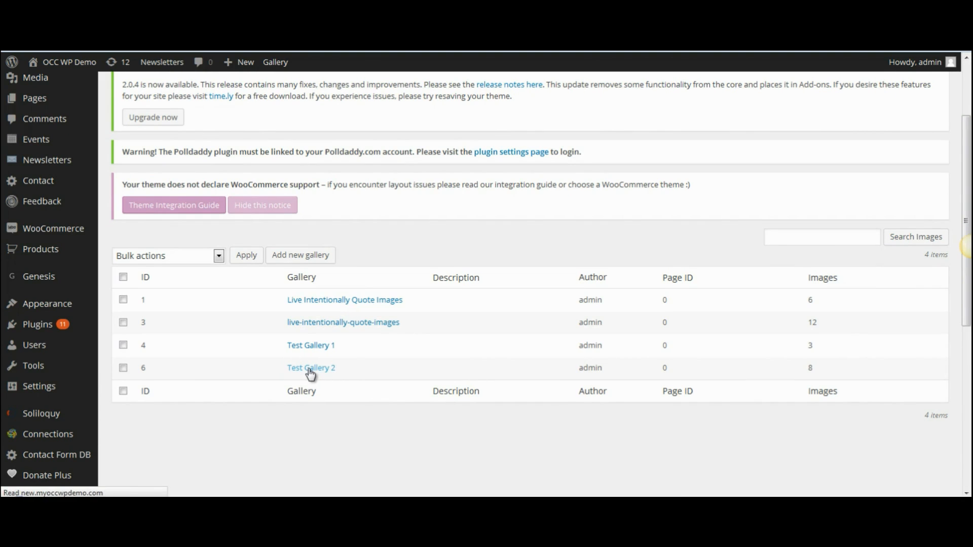
left_click(310, 369)
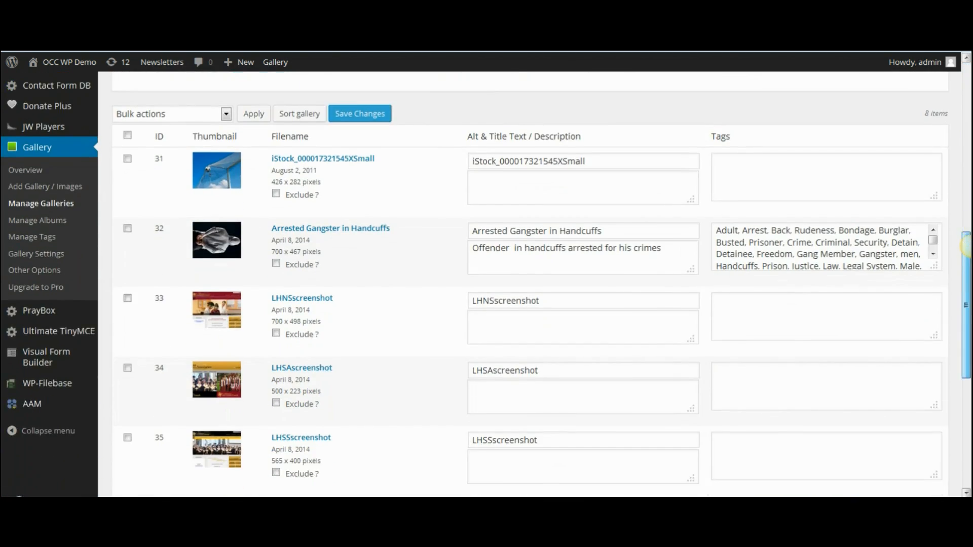
scroll("down", 3)
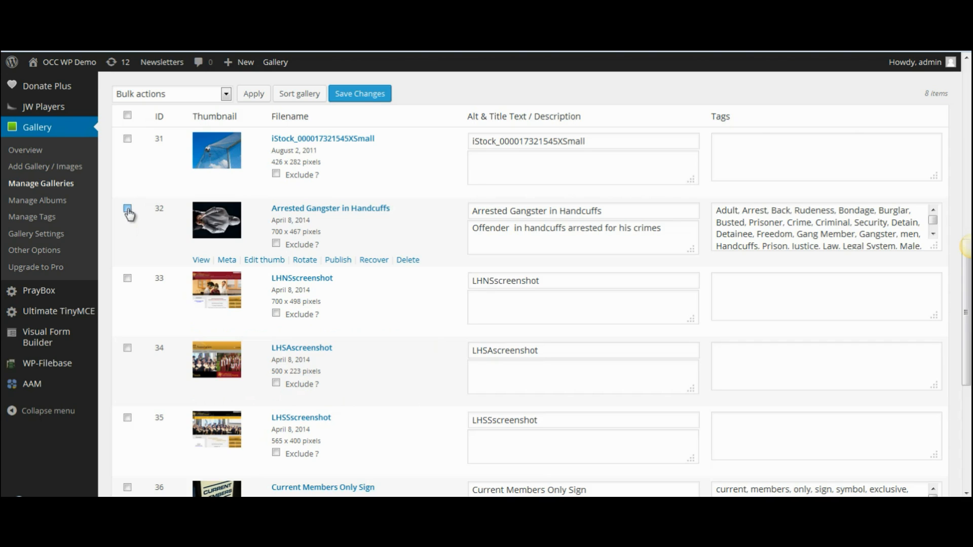
Tick Arrested Gangster in Handcuffs, then mark all eight images via the header checkbox.
left_click(127, 208)
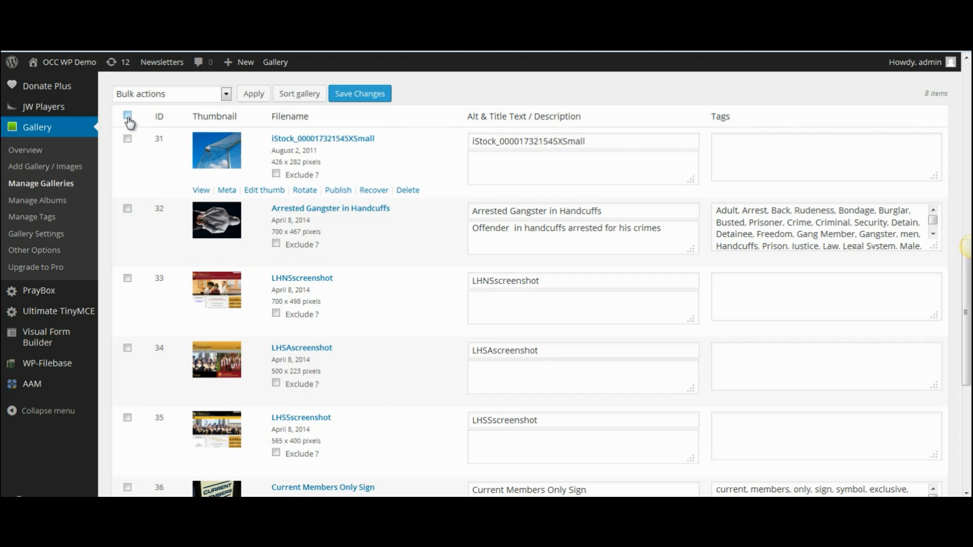
left_click(127, 116)
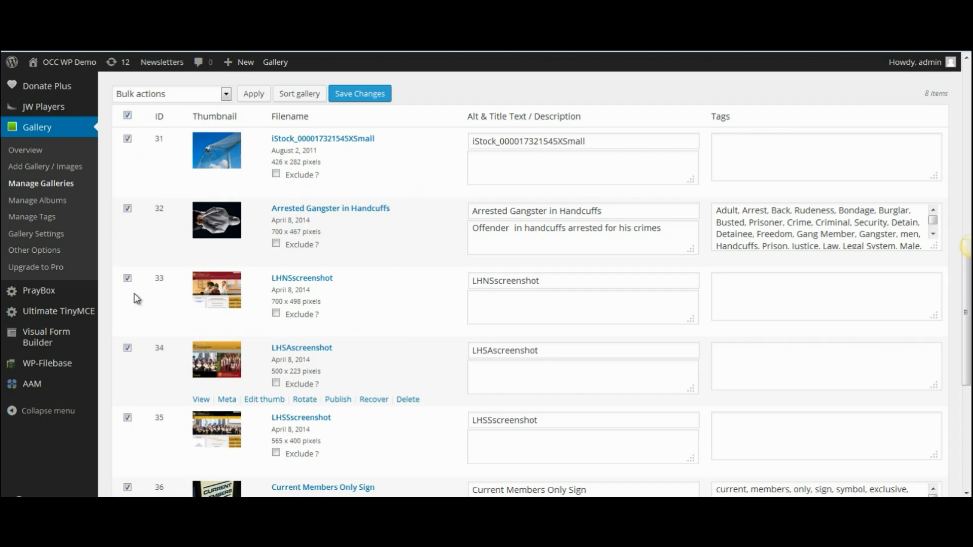
mouse_move(127, 126)
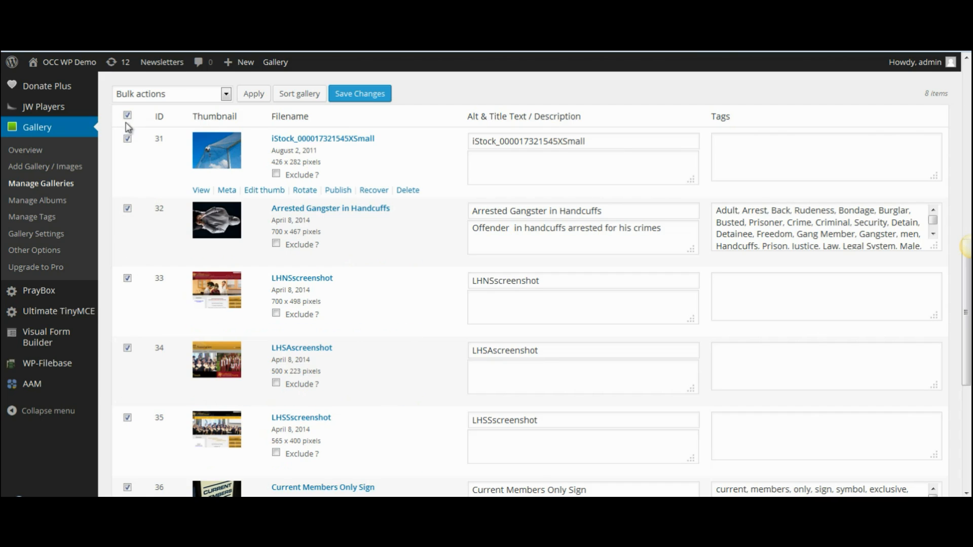
Leave only Arrested Gangster in Handcuffs checked and choose 'Move to...' as the bulk action.
left_click(127, 114)
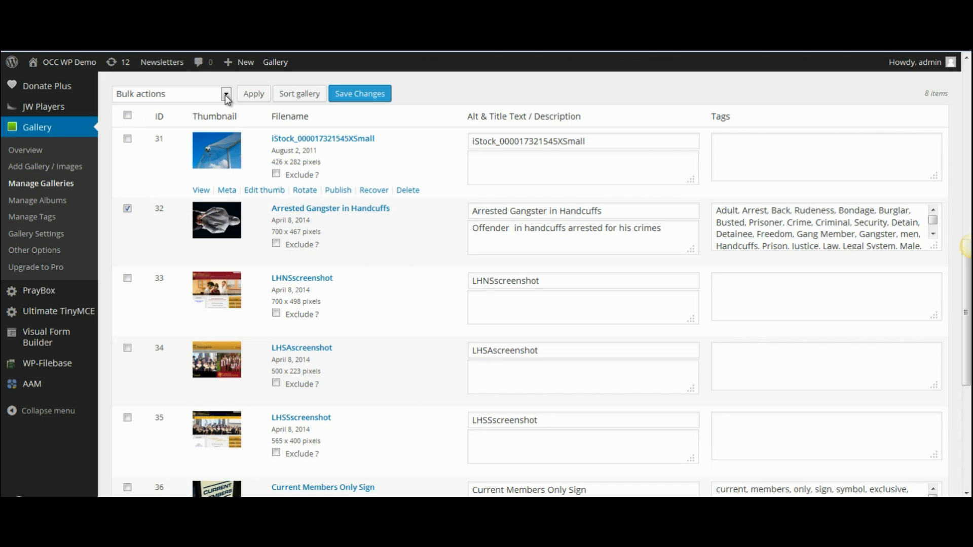
left_click(226, 93)
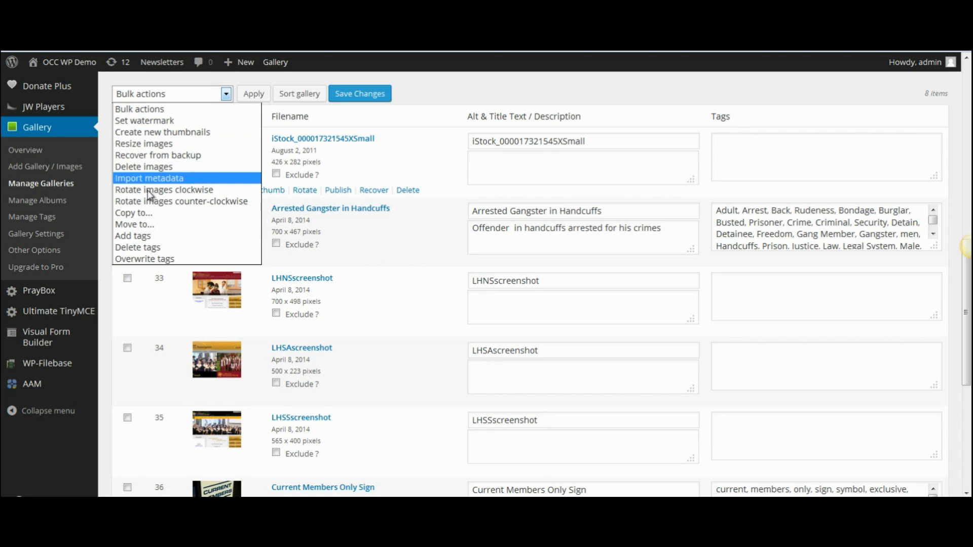
mouse_move(135, 213)
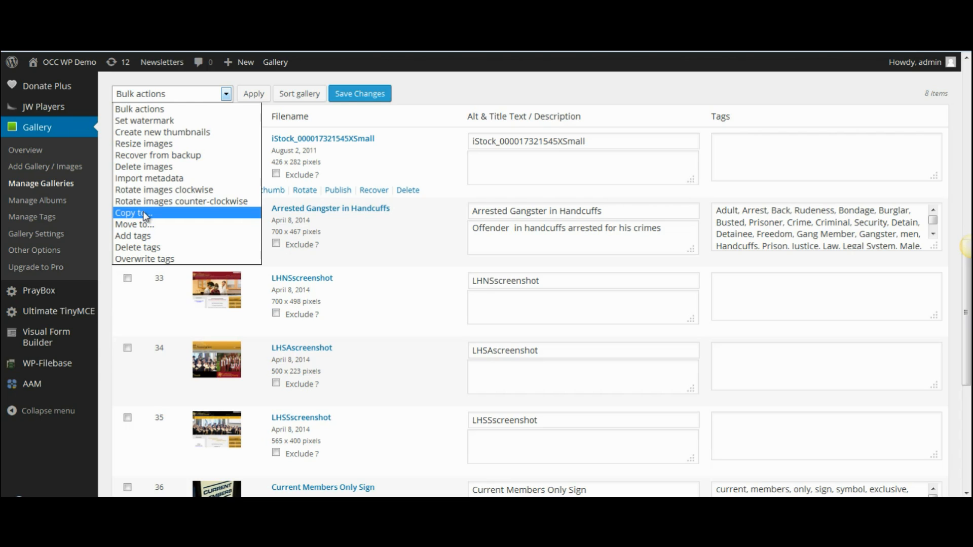
mouse_move(146, 224)
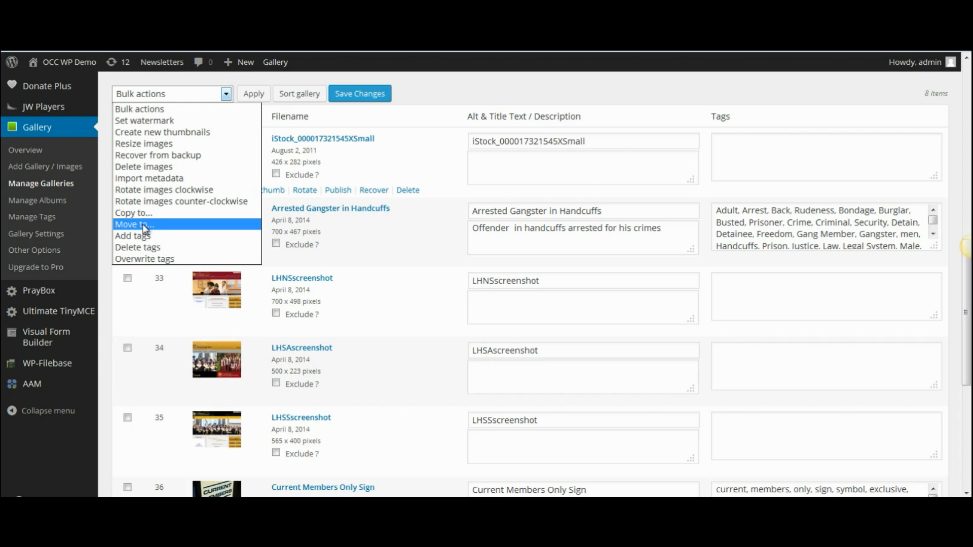
left_click(133, 224)
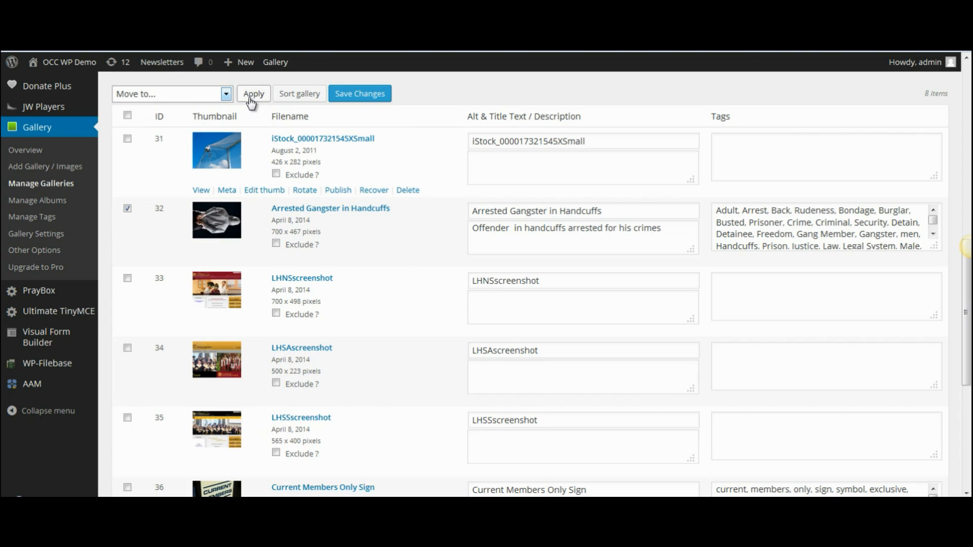
Apply the move with '4 - Test Gallery 1' as the destination and confirm it.
left_click(254, 94)
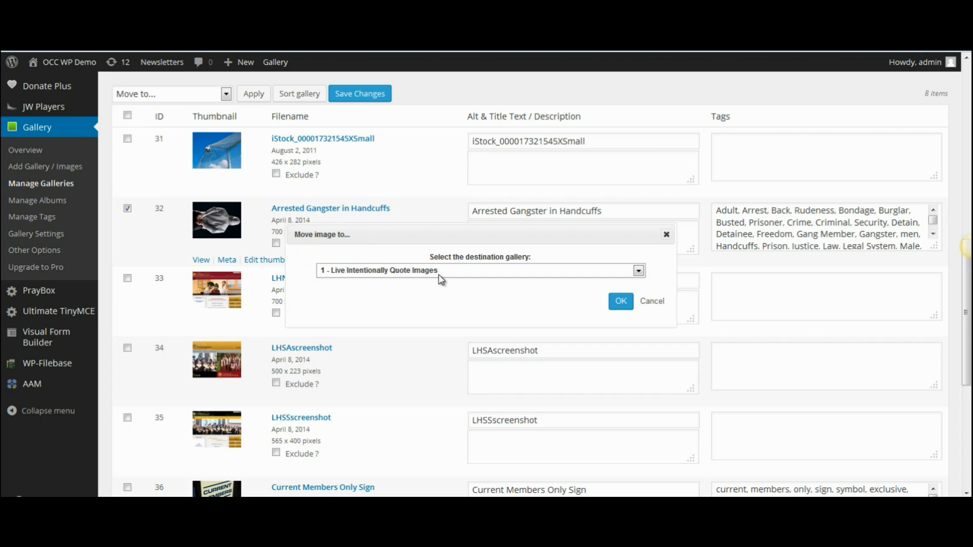
mouse_move(571, 263)
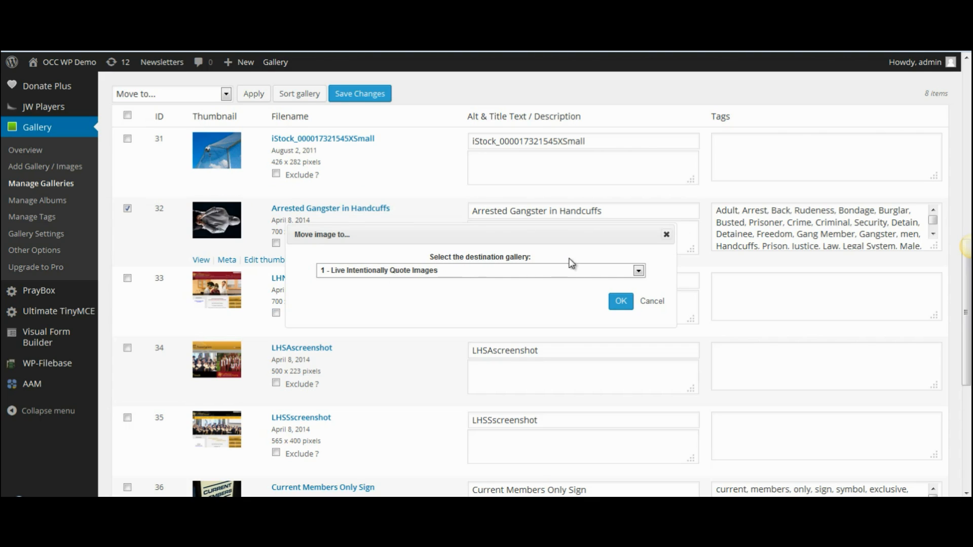
left_click(639, 271)
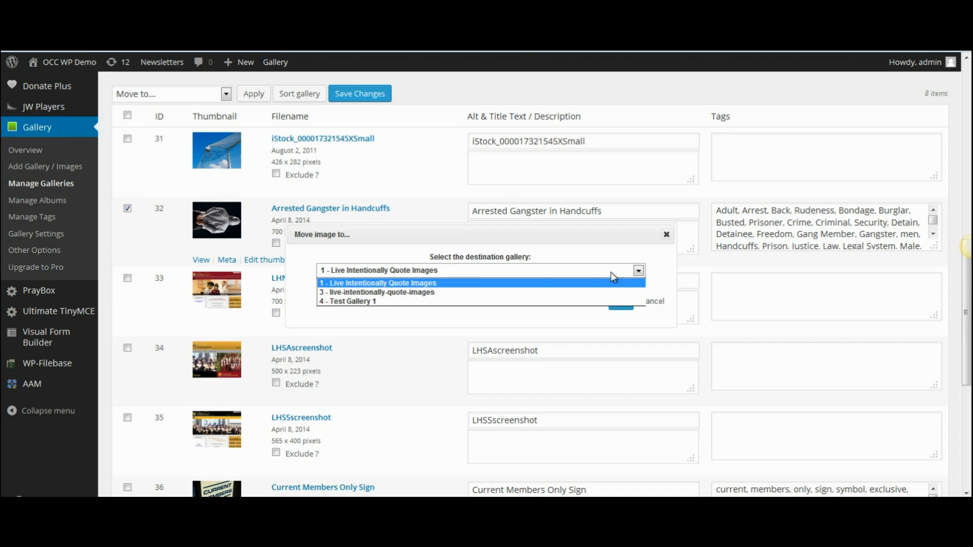
left_click(348, 302)
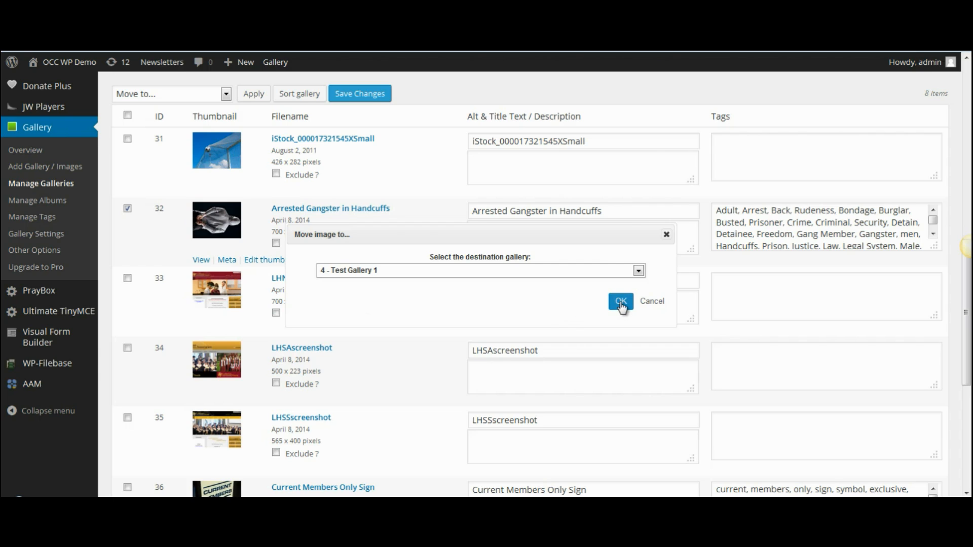
left_click(621, 303)
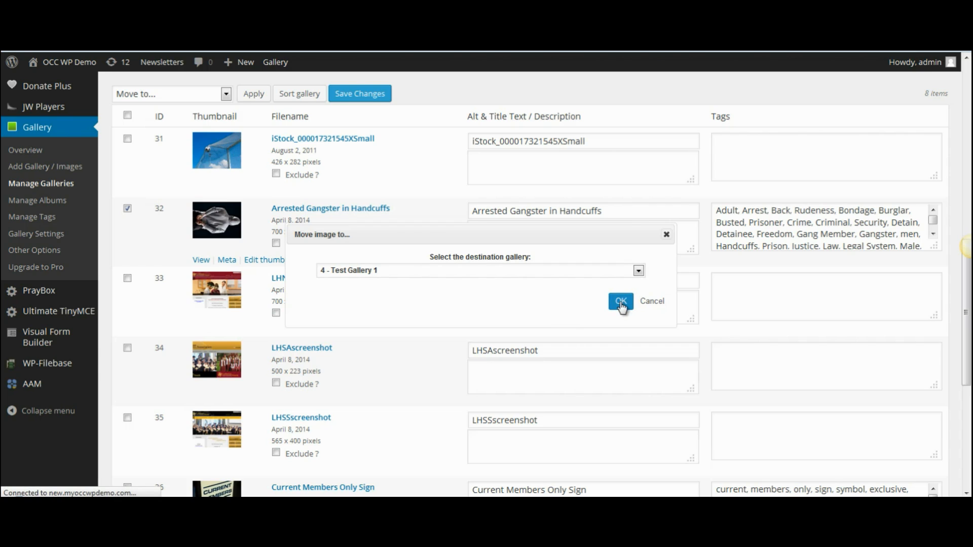
Save Test Gallery 2, now holding seven images after the move.
left_click(620, 302)
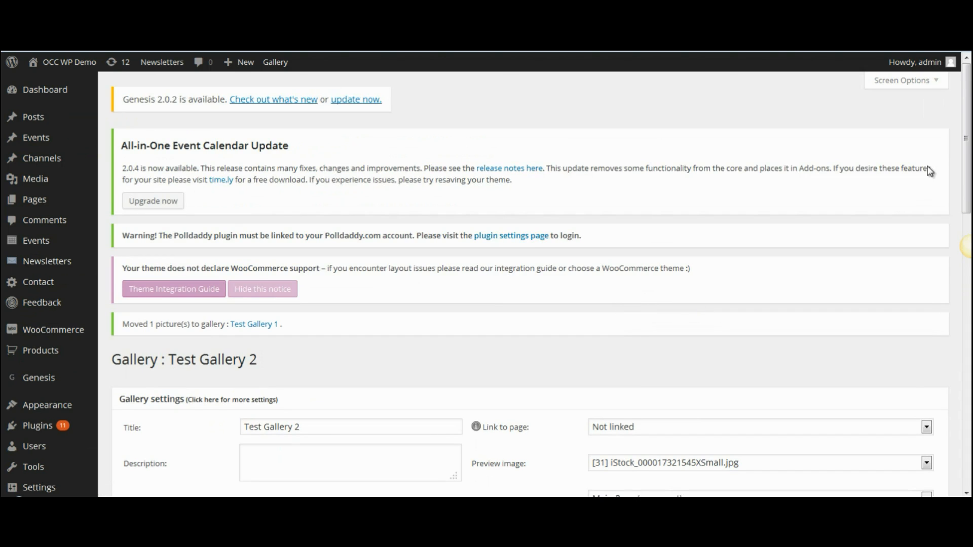
scroll("down", 3)
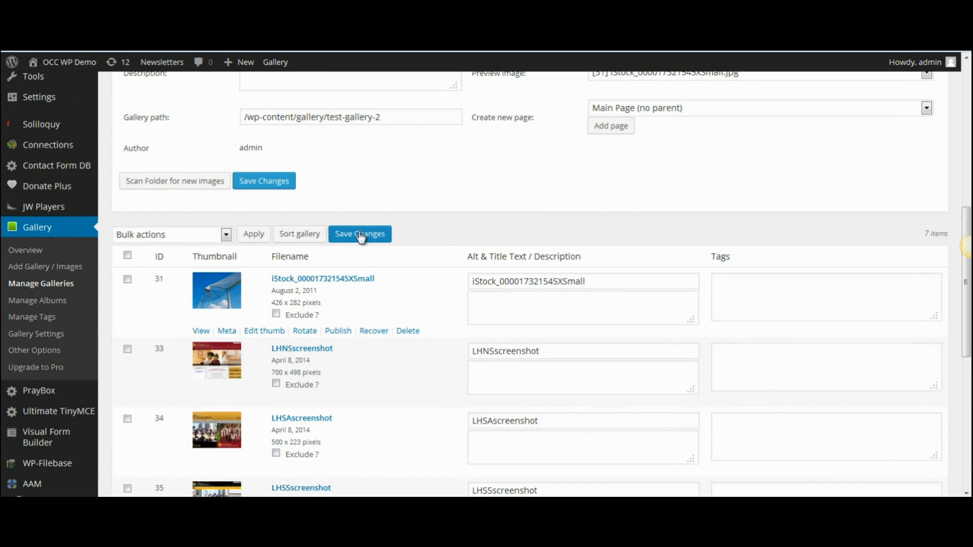
left_click(359, 233)
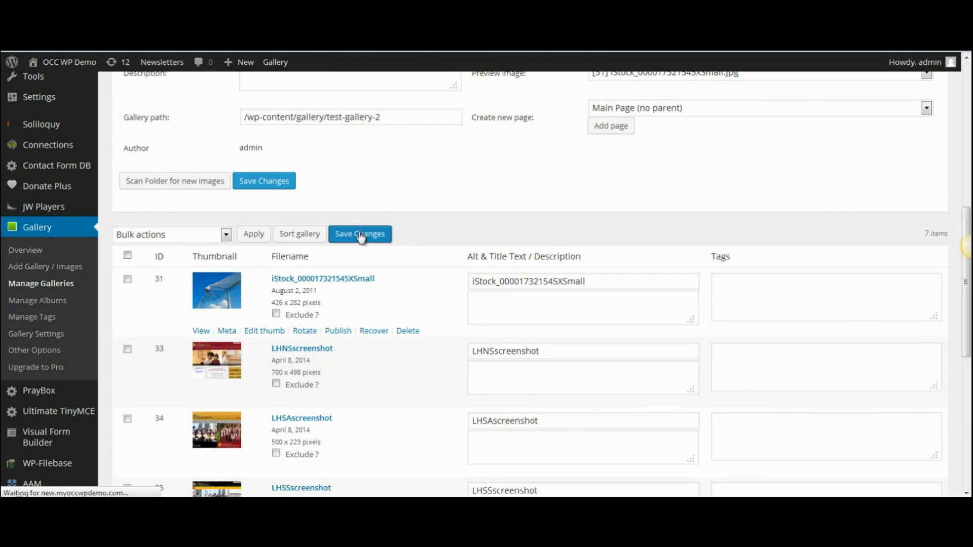
left_click(360, 234)
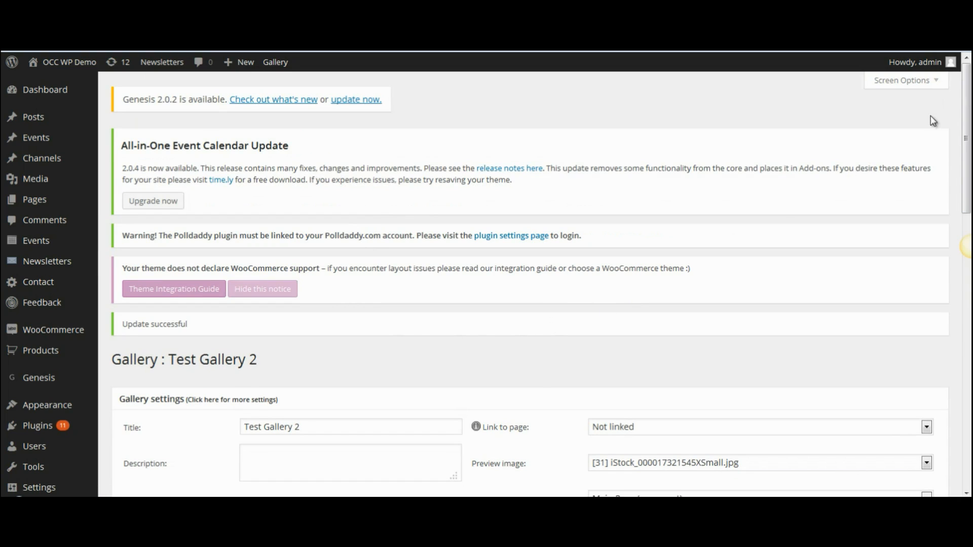
Open Test Gallery 1 and view its four images, including Arrested Gangster in Handcuffs (ID 32).
scroll("down", 3)
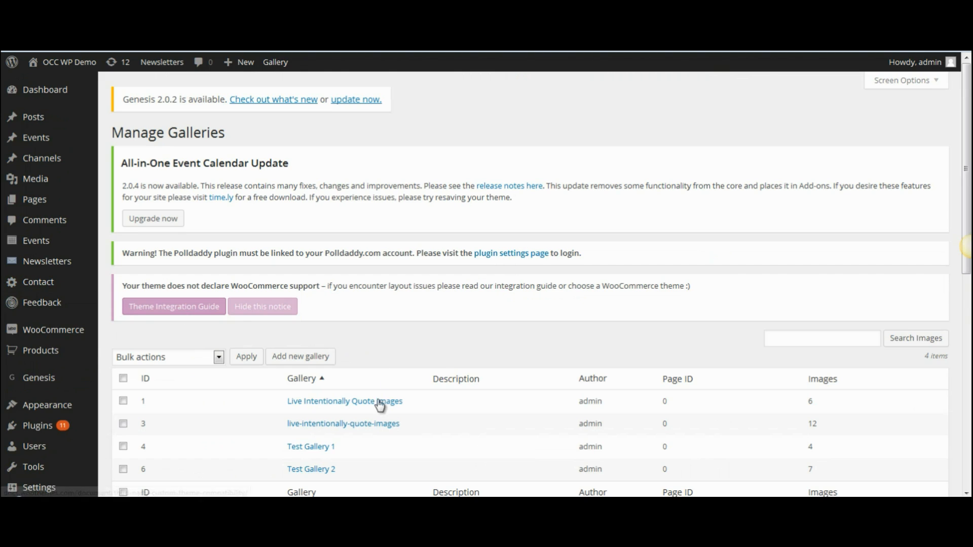
mouse_move(303, 452)
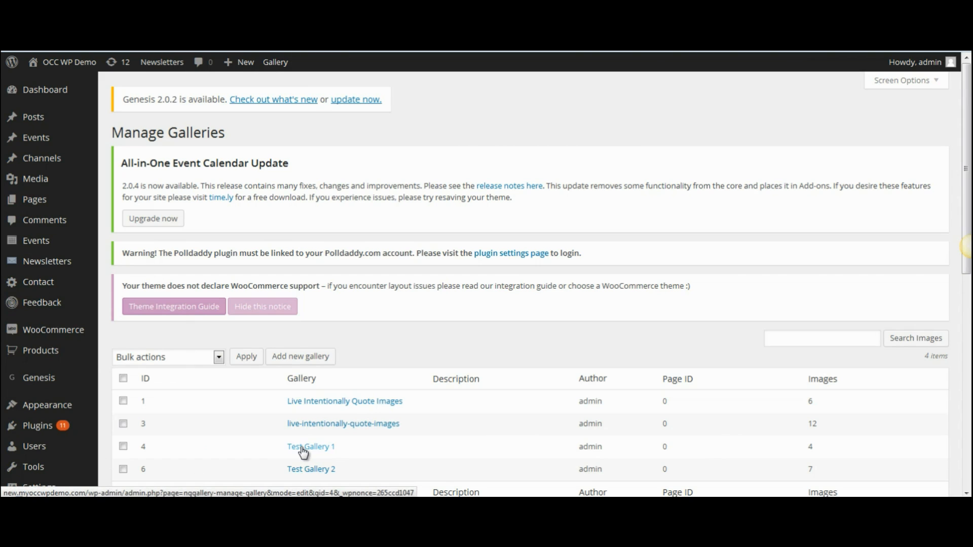
left_click(311, 447)
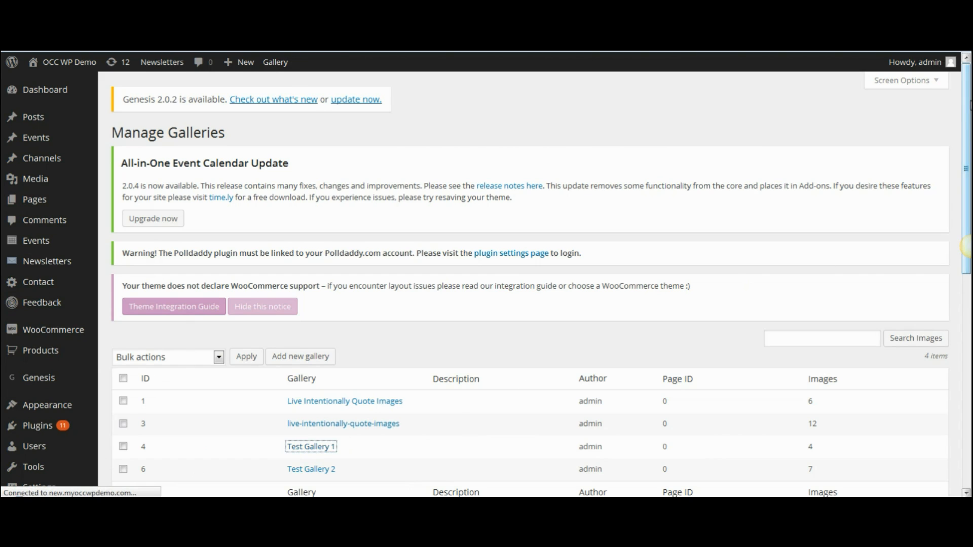
left_click(311, 446)
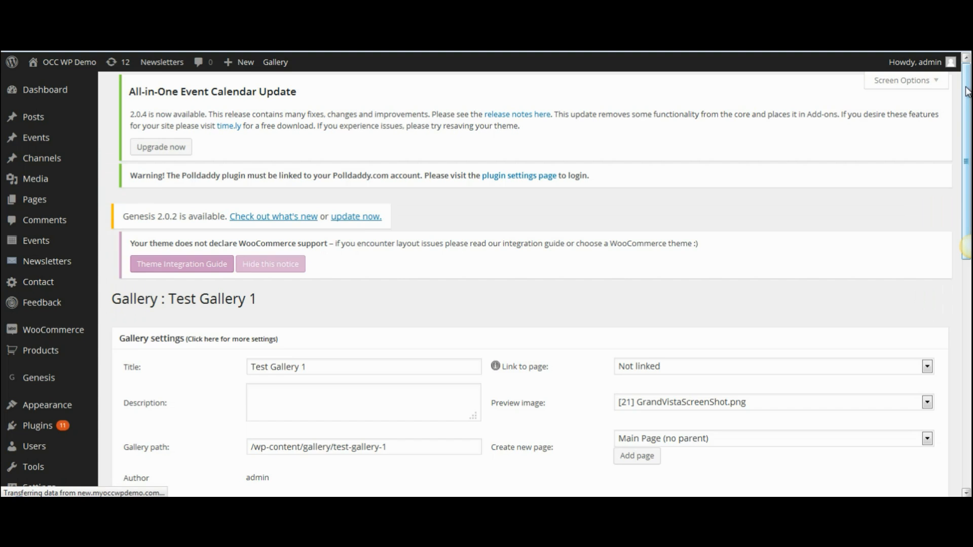
scroll("down", 3)
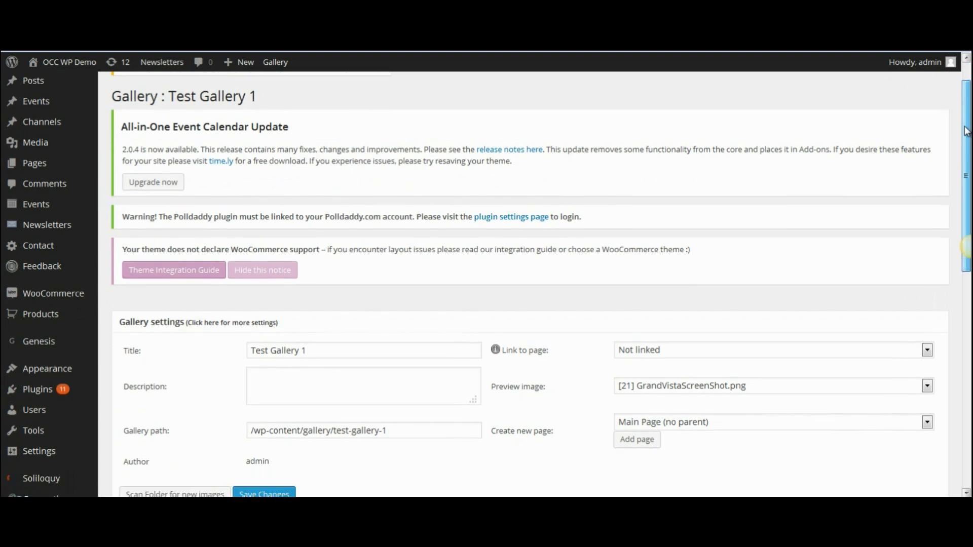
left_click(41, 184)
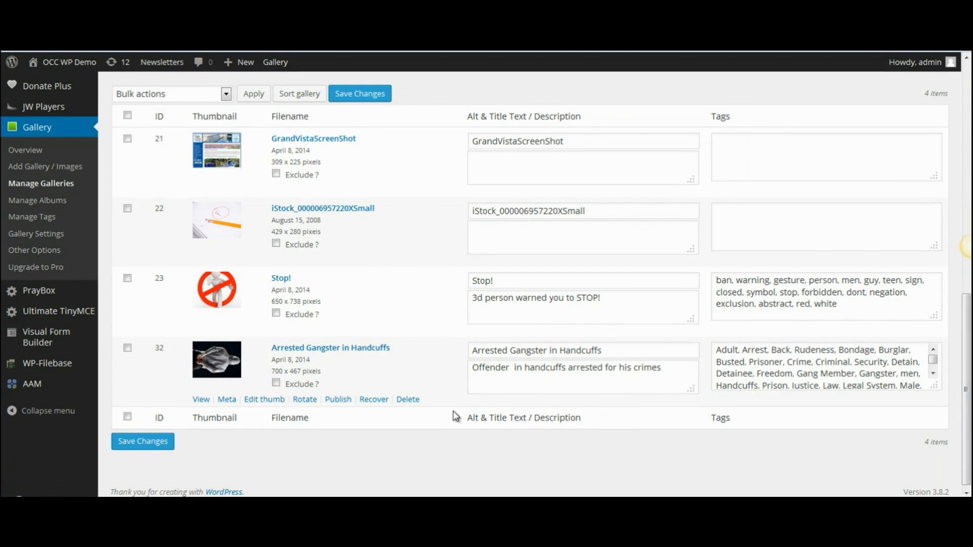
mouse_move(239, 359)
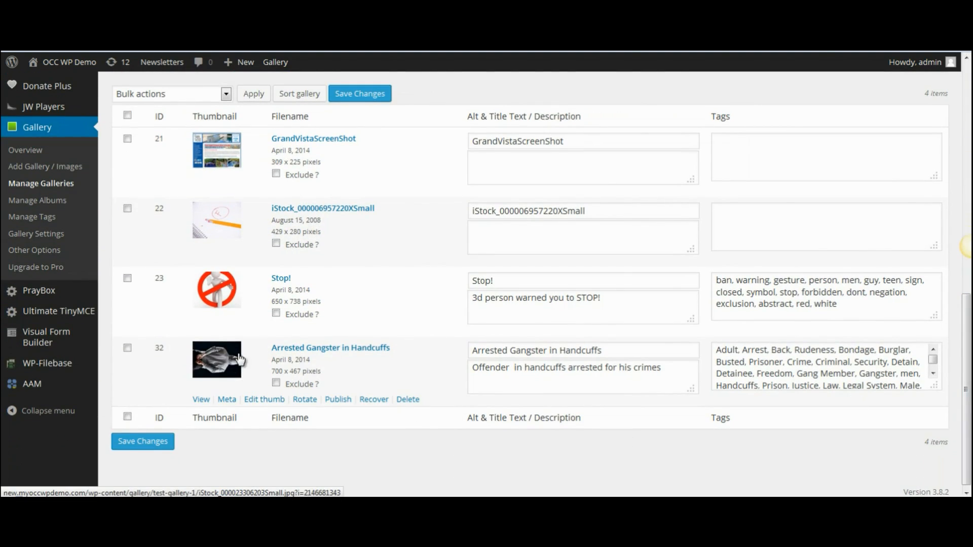